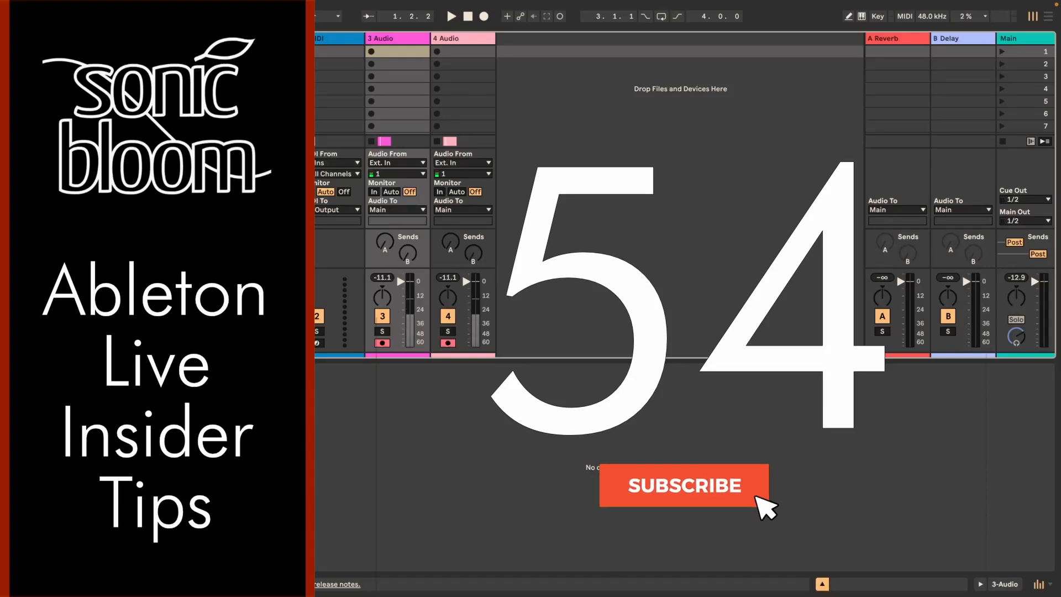
Prepare the session mixer and tracks before changing the view configuration.
click(683, 484)
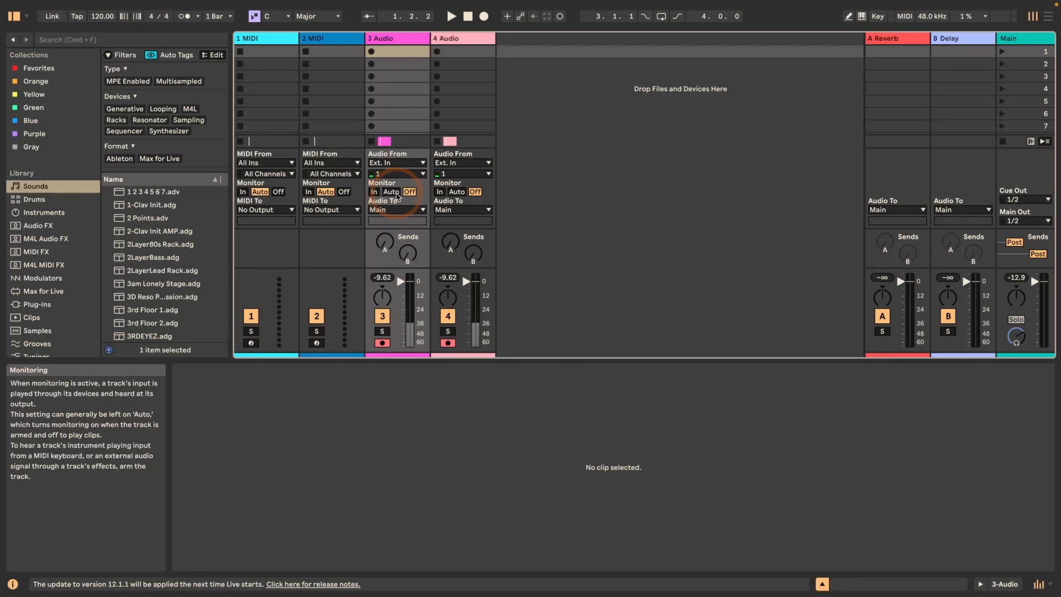
click(390, 191)
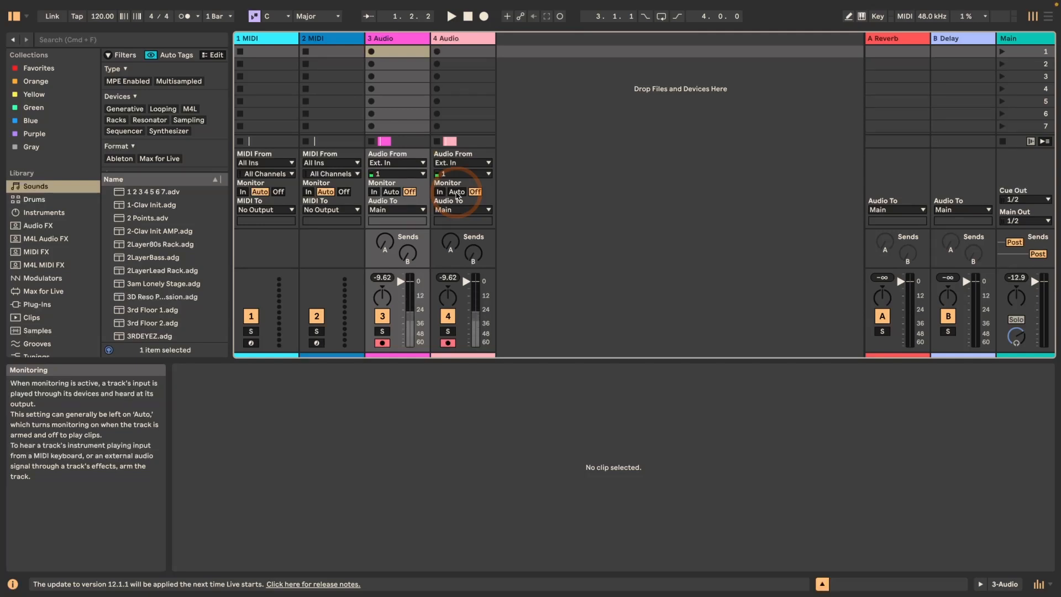
click(450, 15)
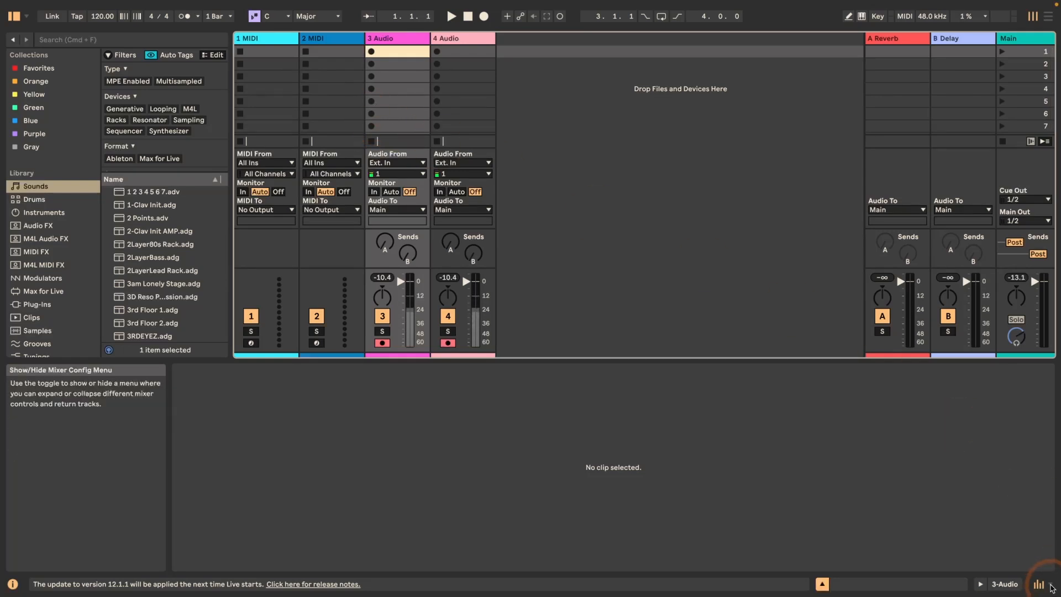
Enable Track Options in the mixer so each track shows Track Delay at 0.00 ms.
click(1040, 584)
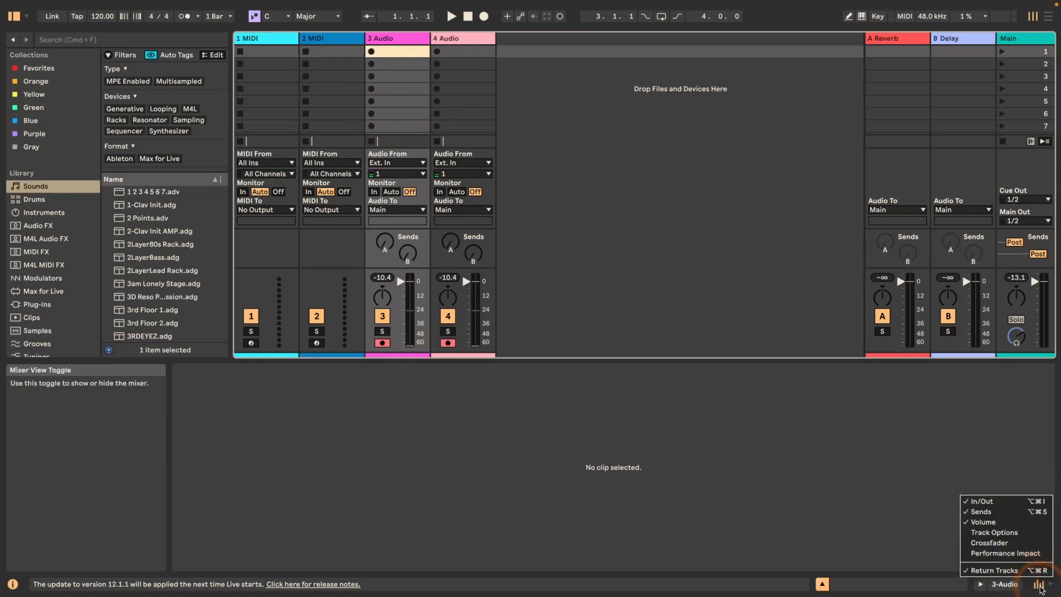
mouse_move(994, 532)
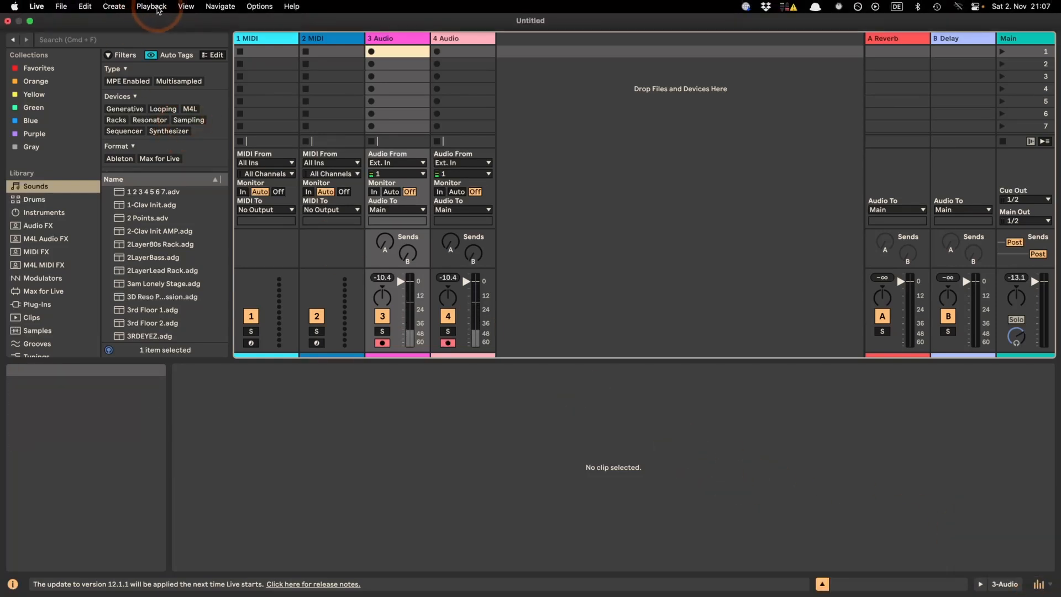
click(185, 7)
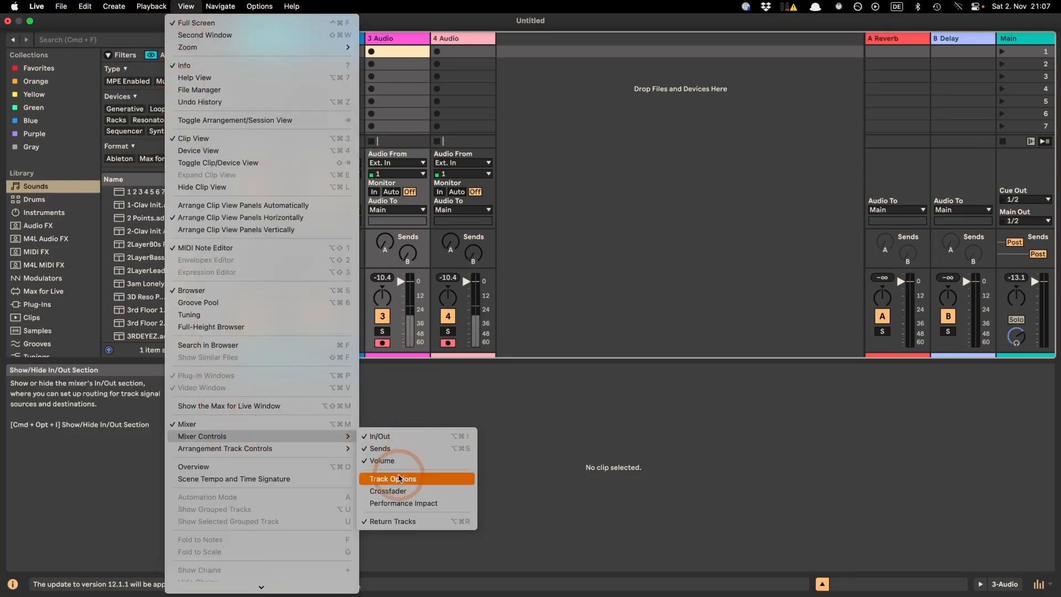
mouse_move(392, 478)
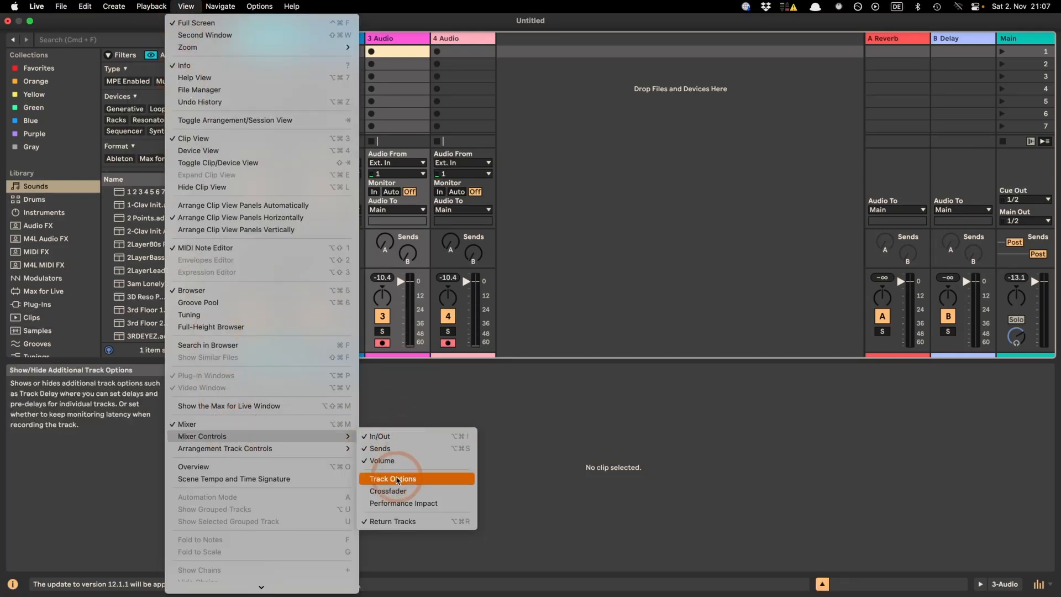
click(391, 479)
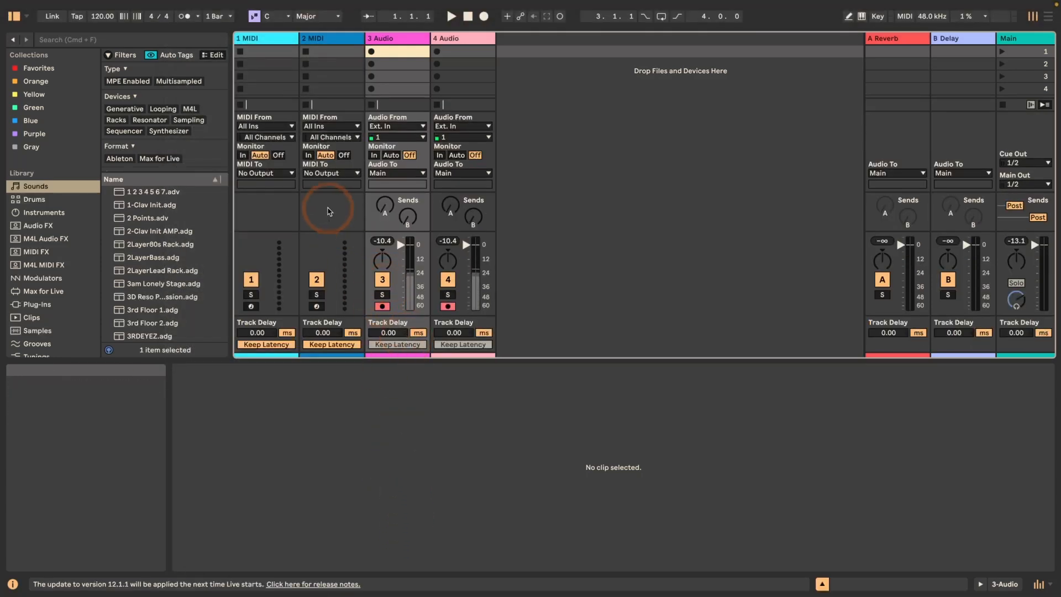
mouse_move(266, 154)
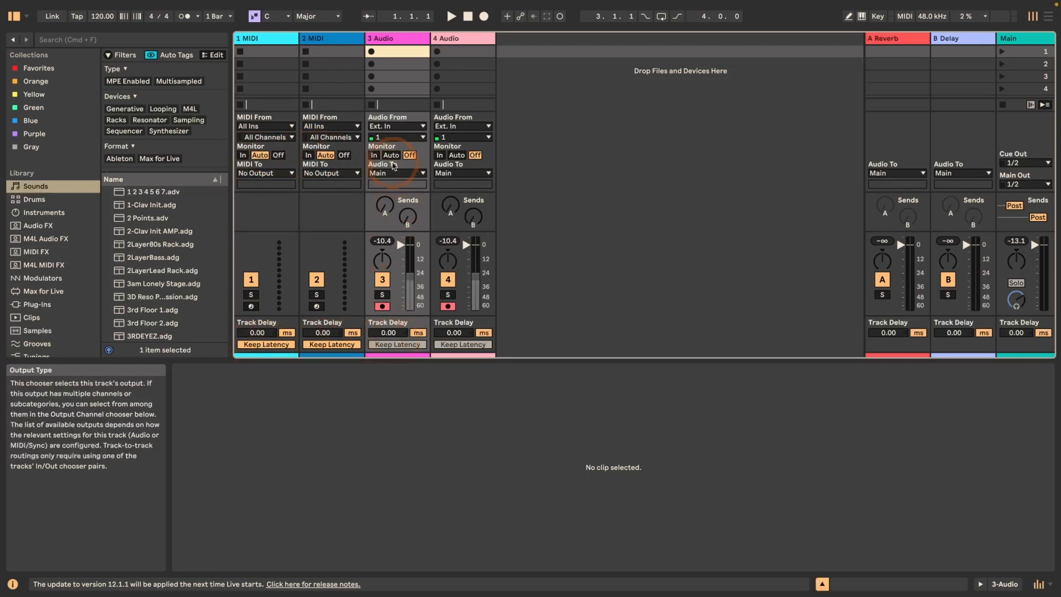
mouse_move(409, 155)
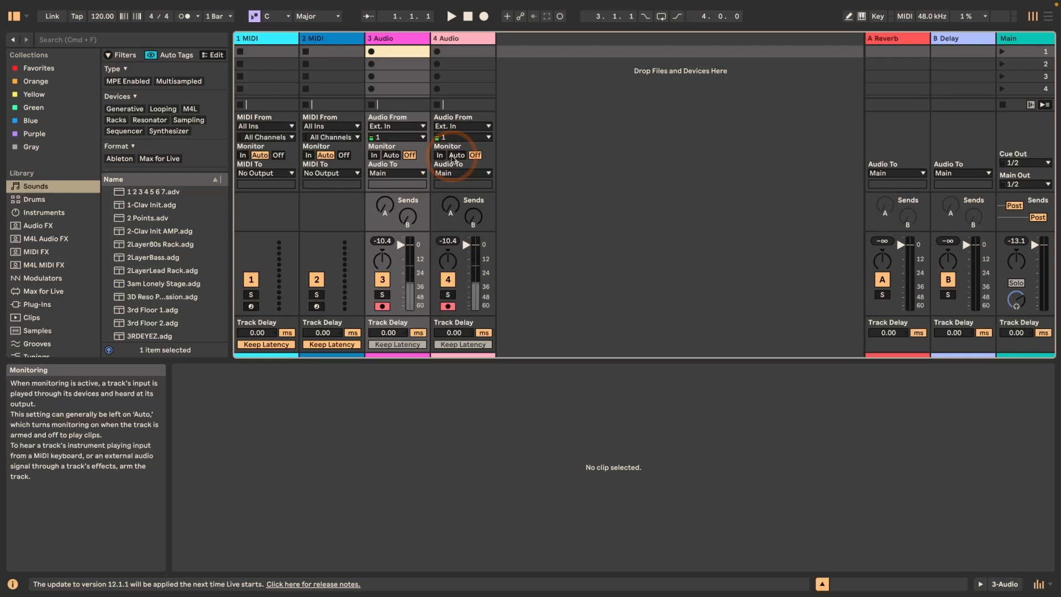
Switch from the session mixer to the Arrangement View timeline with both audio tracks.
click(456, 155)
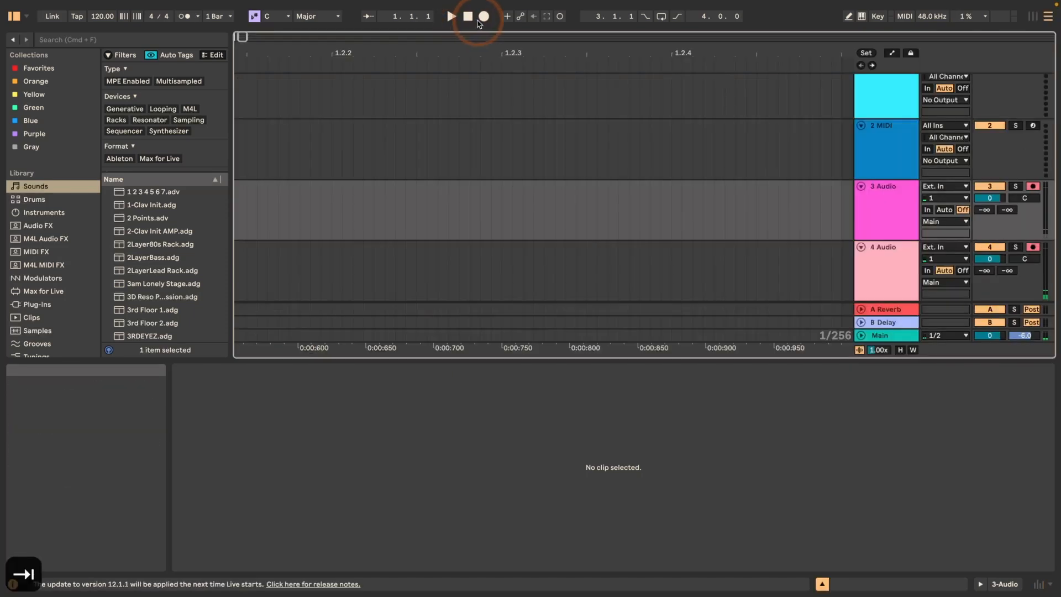
Record a short take onto armed tracks 3 Audio and 4 Audio, then stop.
click(482, 15)
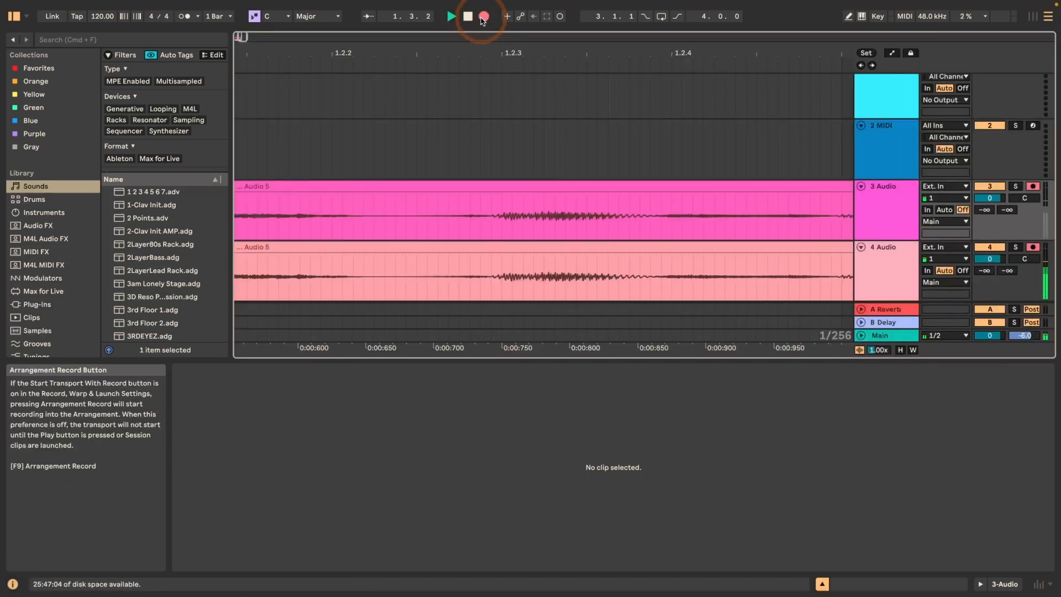
click(281, 225)
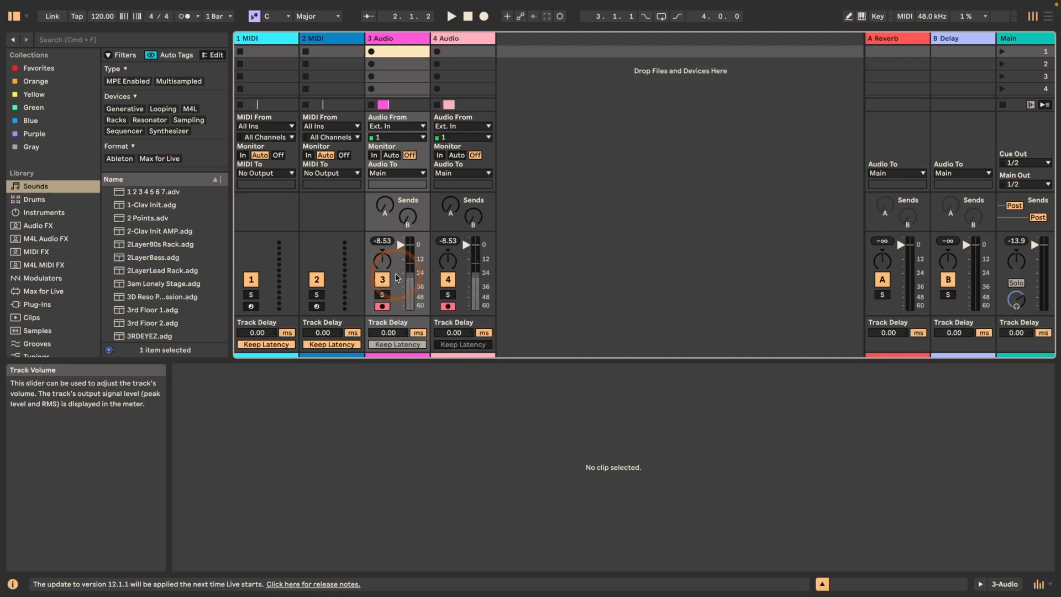
click(374, 155)
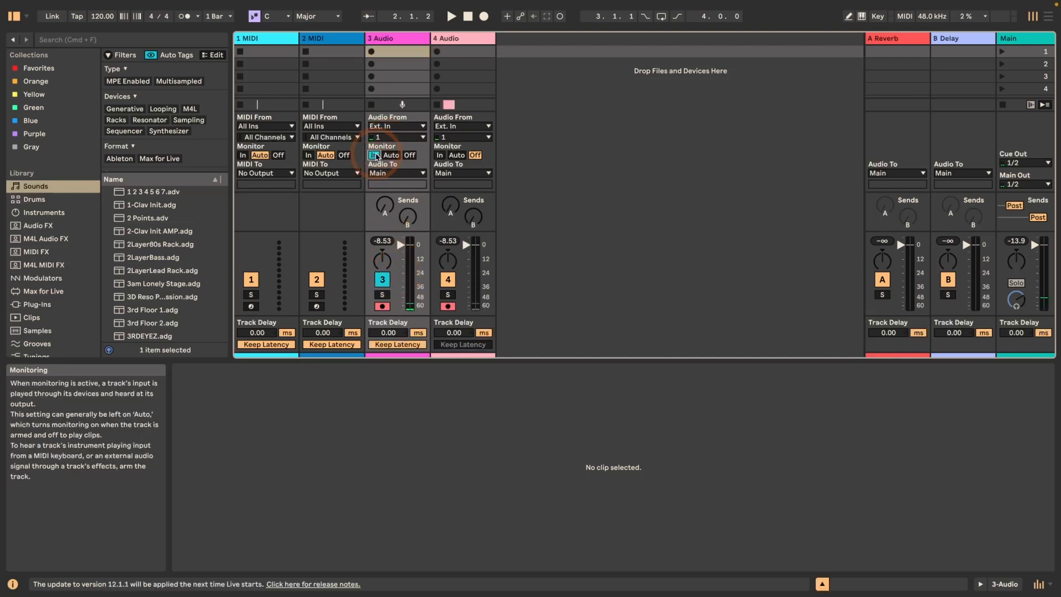
click(390, 155)
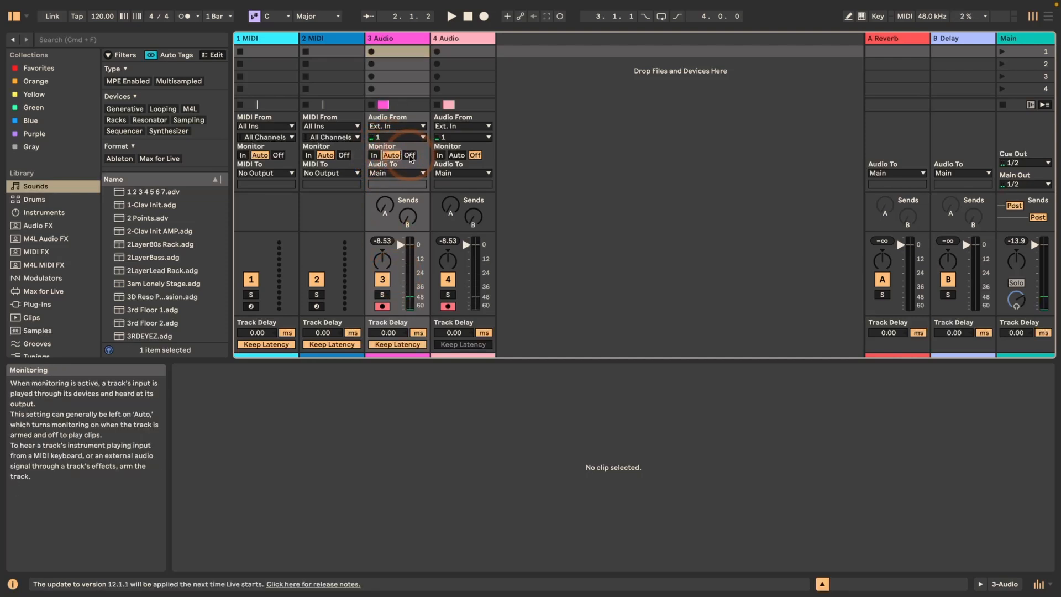
click(409, 155)
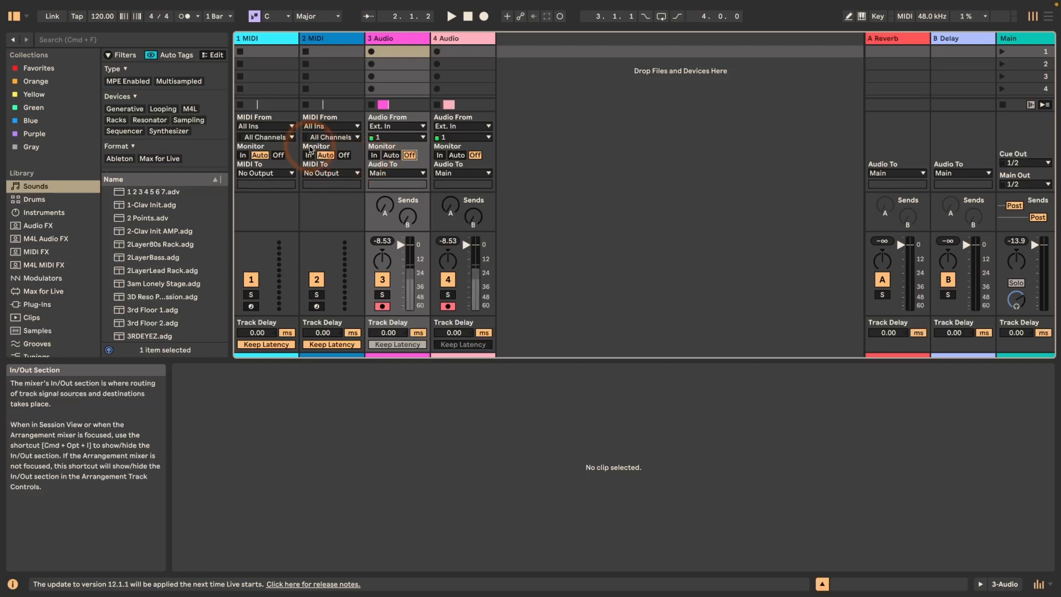
mouse_move(380, 170)
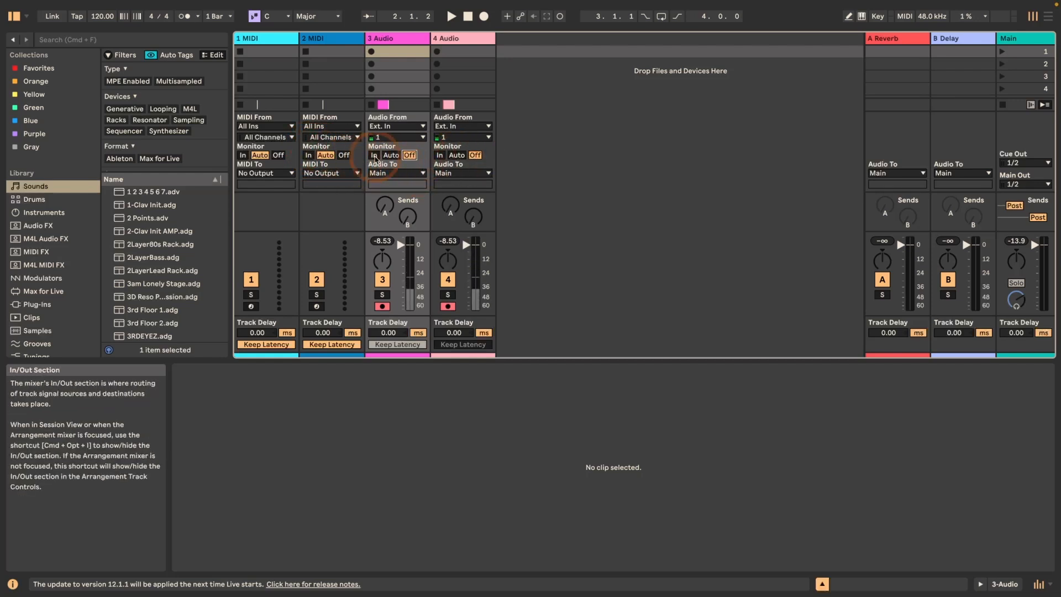
Turn Keep Latency off on the 2 MIDI track while its monitoring stays on Auto.
right_click(391, 155)
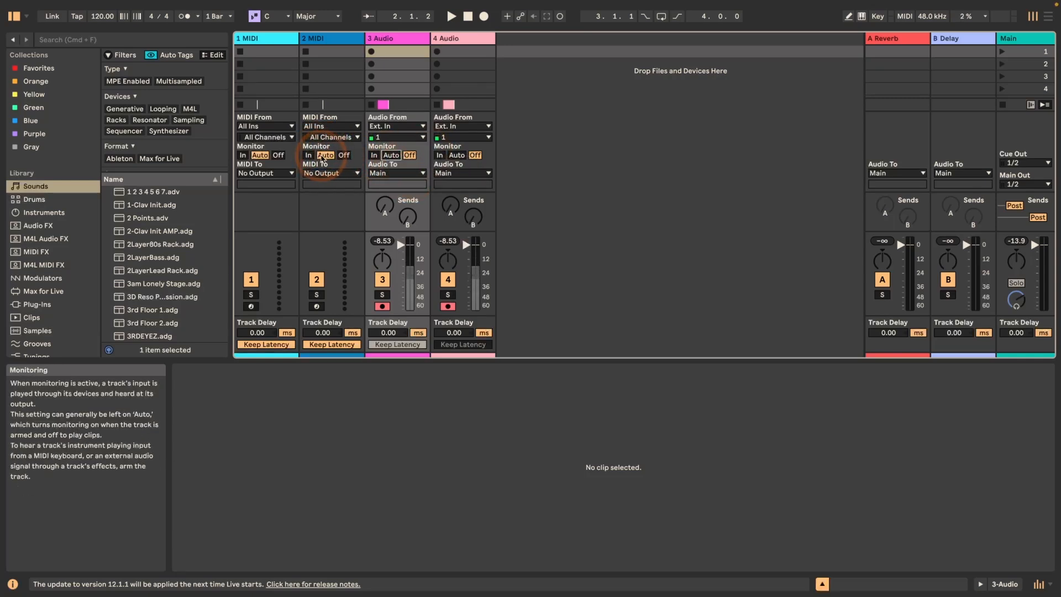
right_click(324, 162)
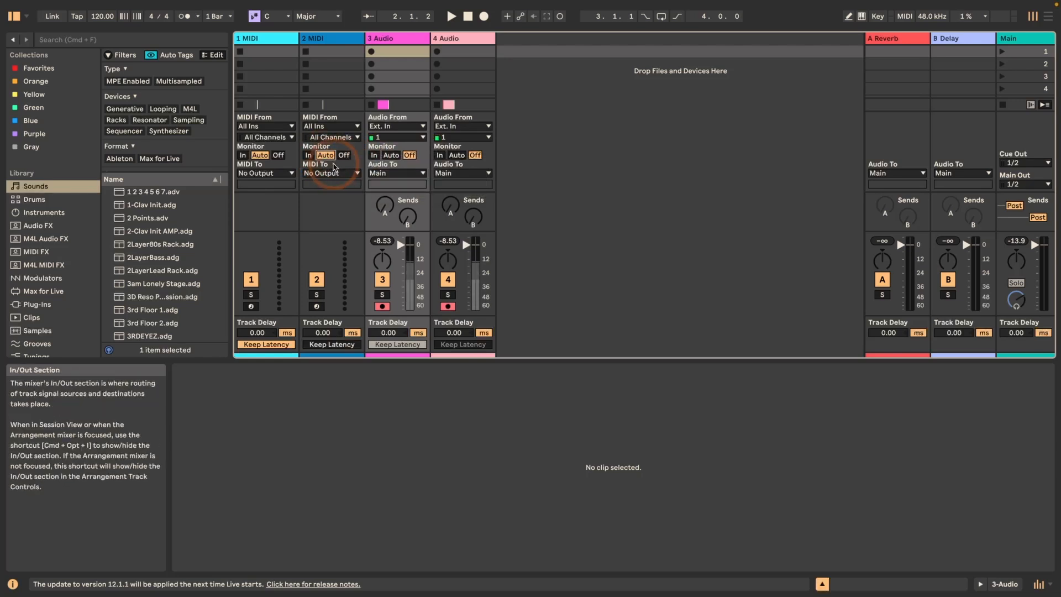
click(324, 155)
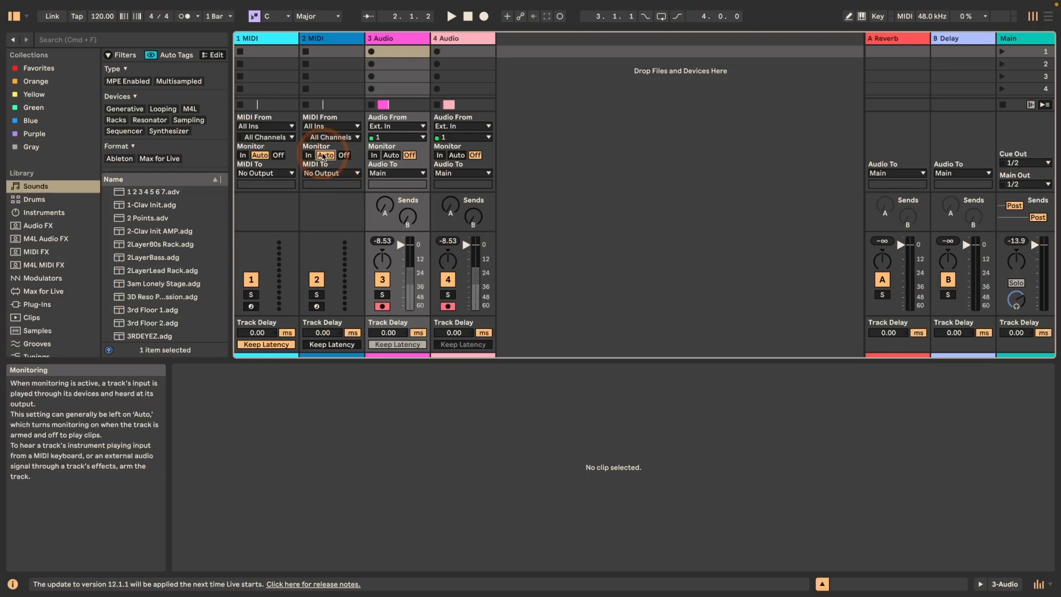